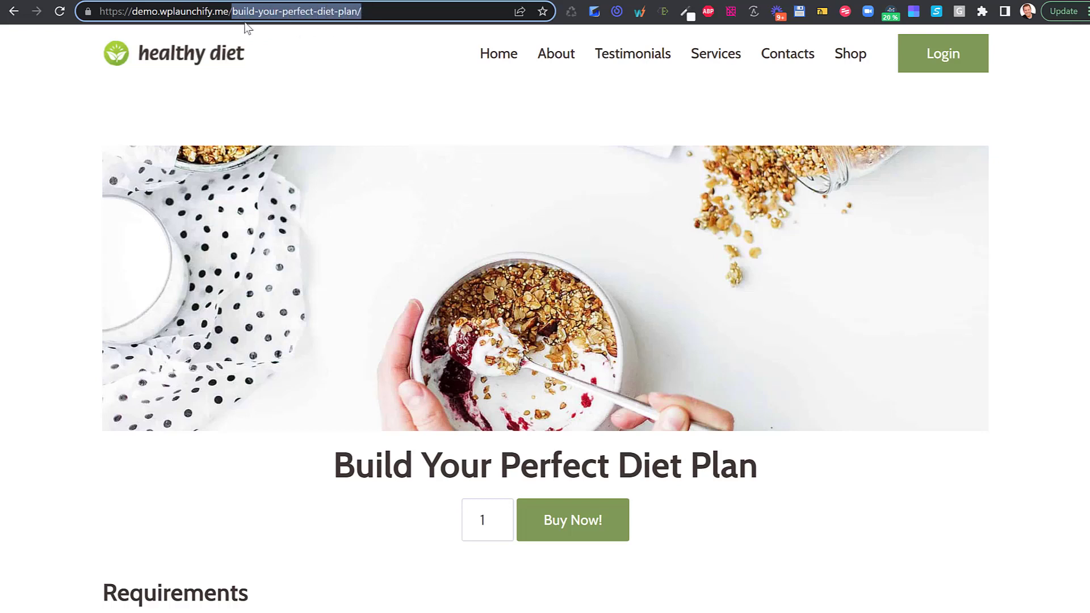
pyautogui.moveTo(463, 189)
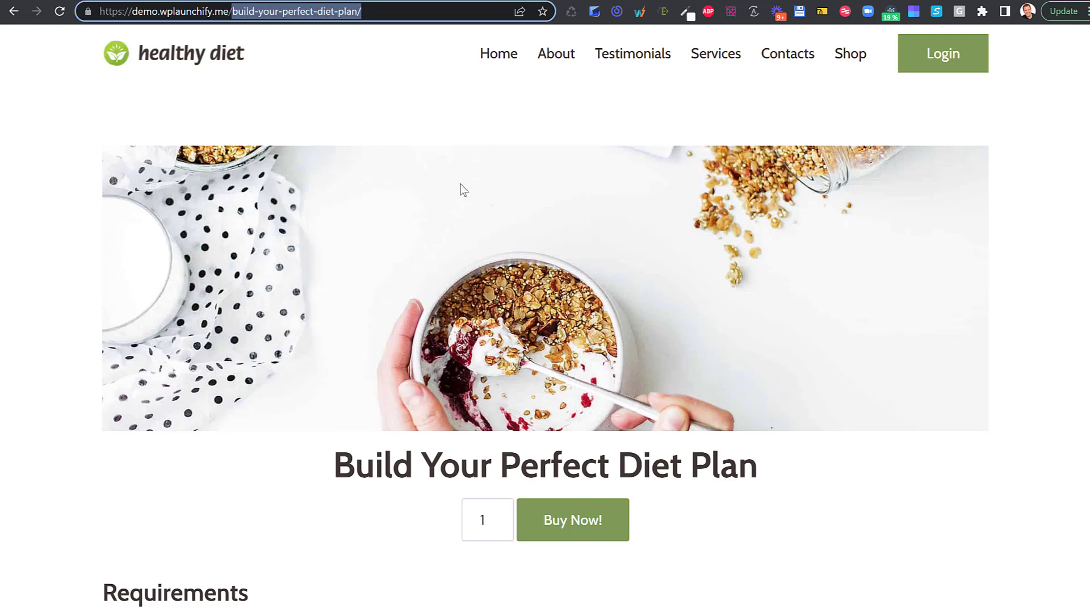
pyautogui.moveTo(665, 312)
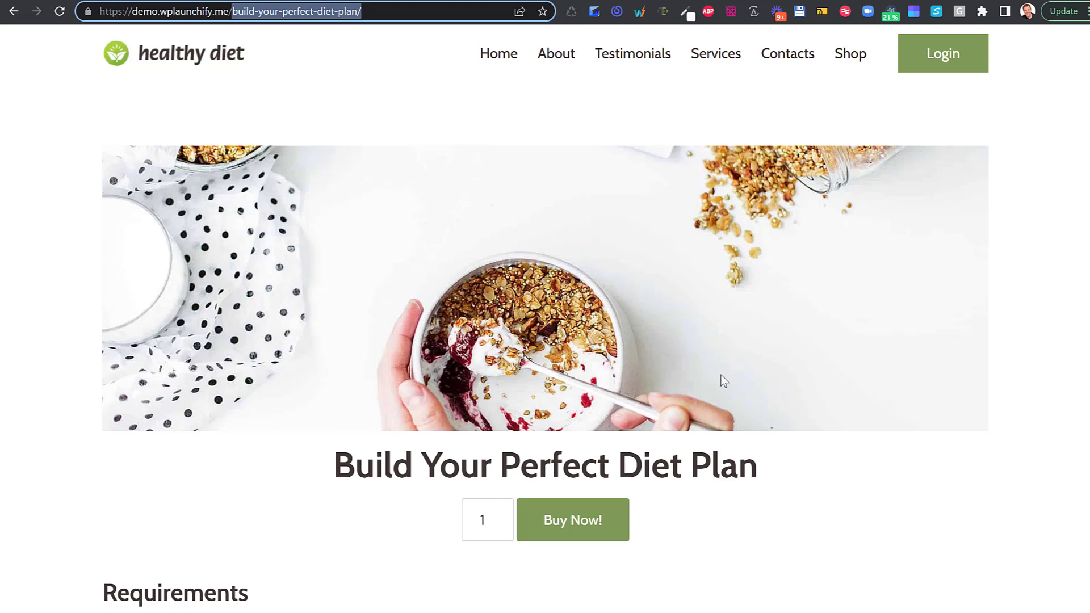
pyautogui.moveTo(815, 459)
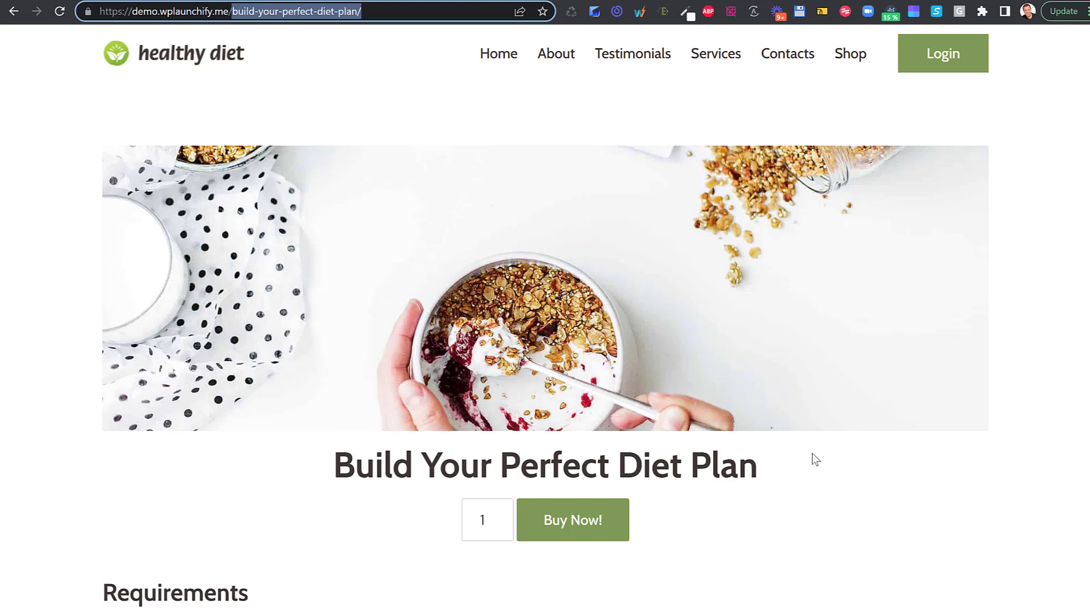
pyautogui.moveTo(824, 462)
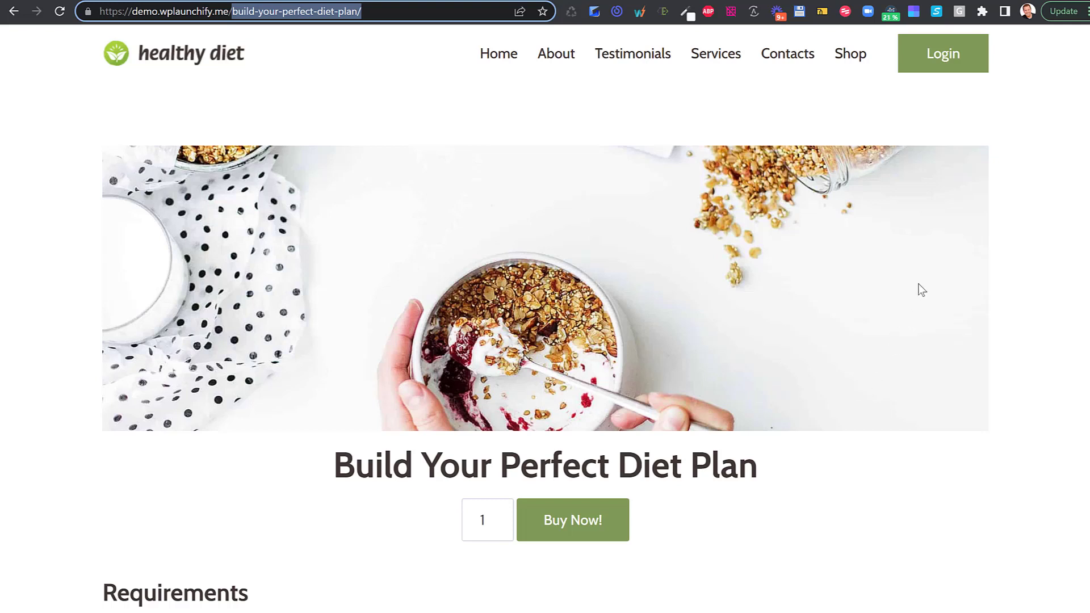
pyautogui.moveTo(959, 90)
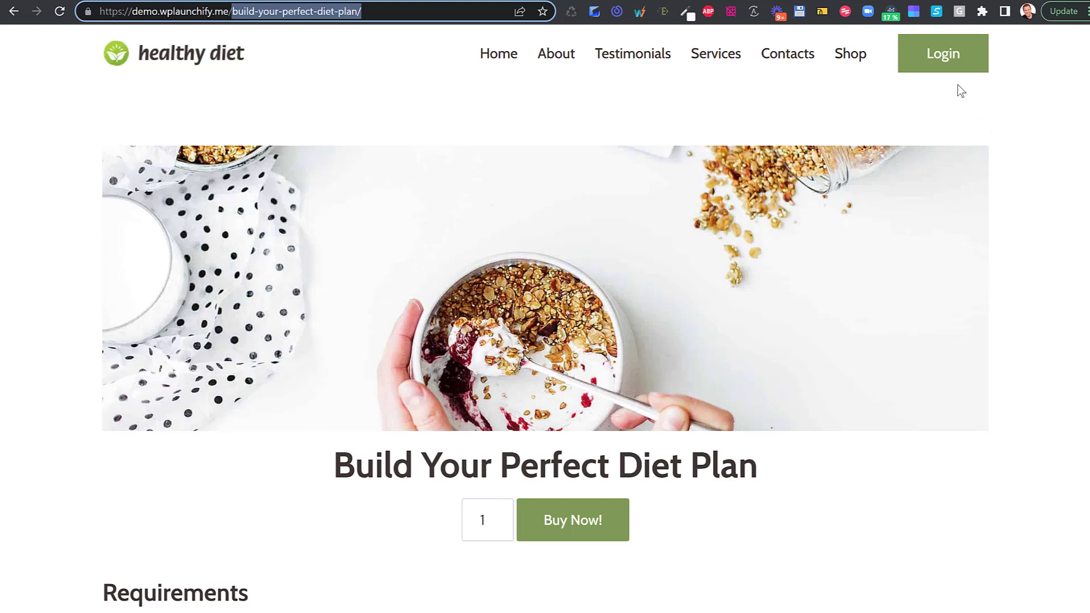
pyautogui.moveTo(818, 34)
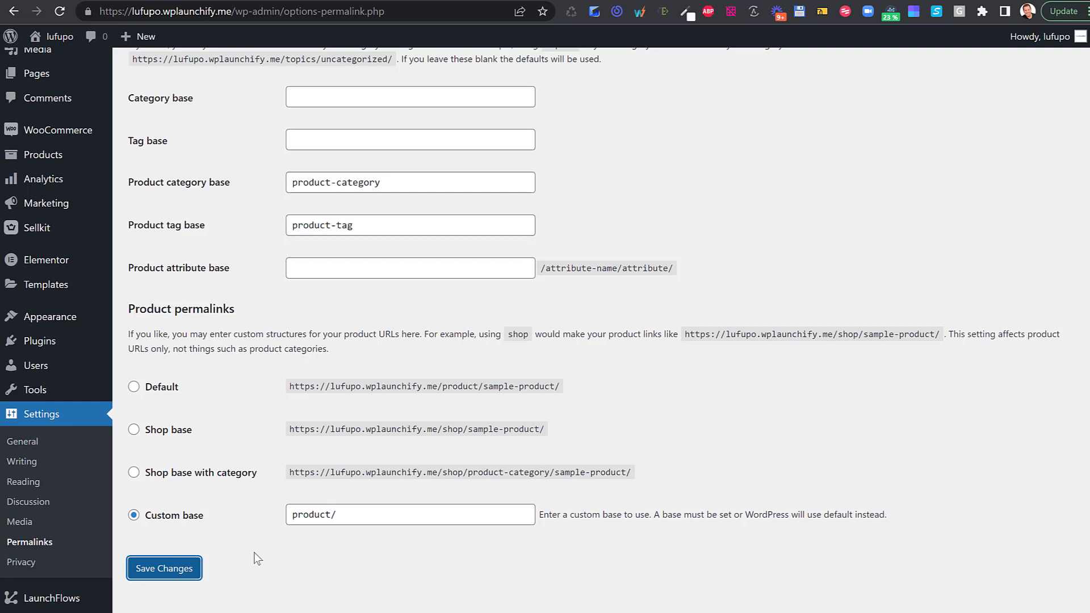
pyautogui.moveTo(232, 566)
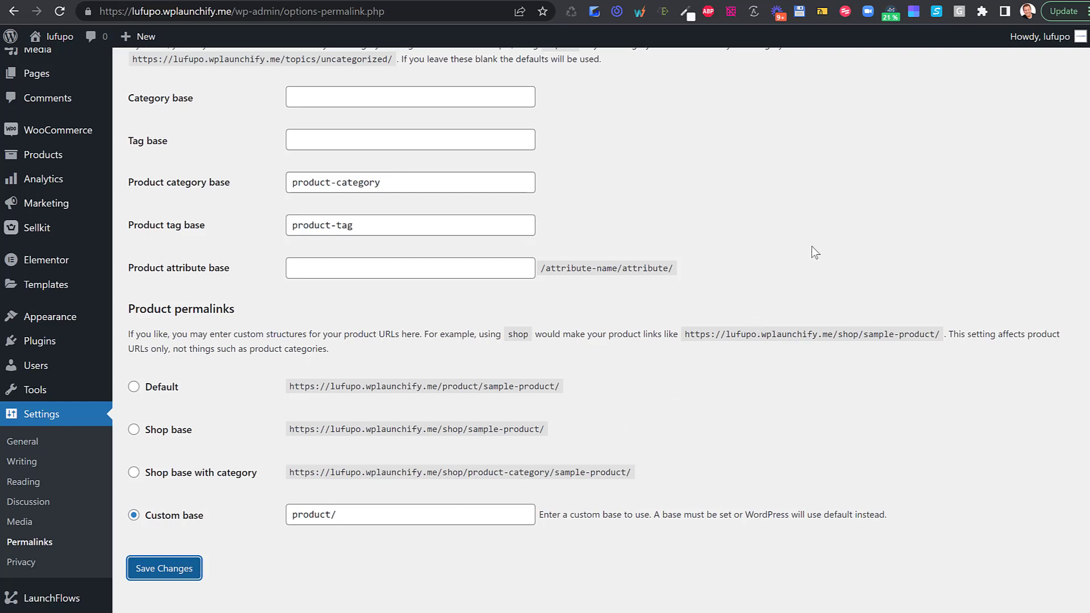
pyautogui.moveTo(843, 195)
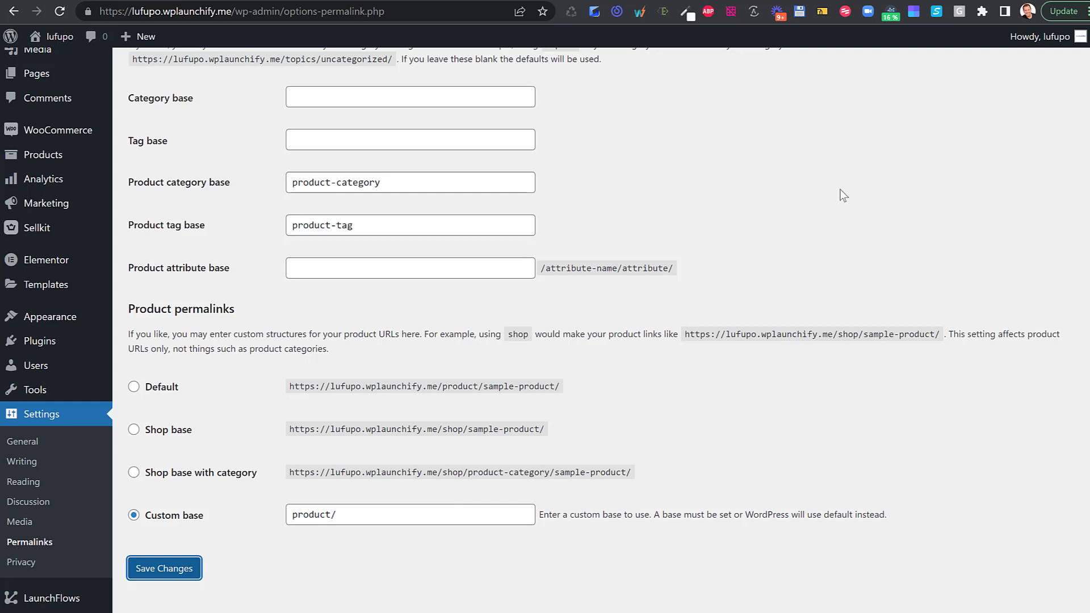
pyautogui.moveTo(818, 201)
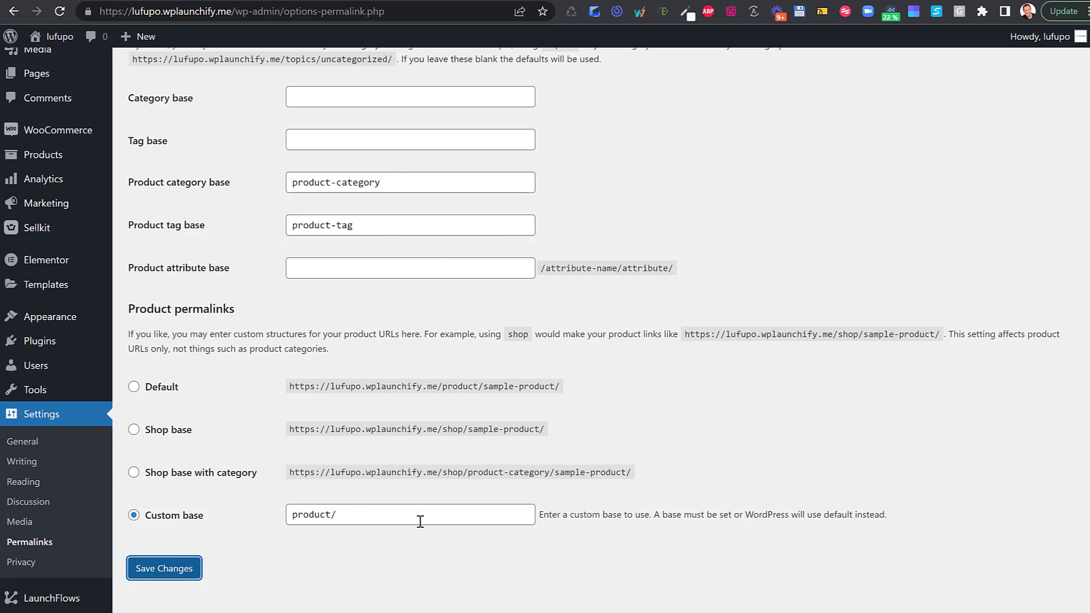
pyautogui.moveTo(347, 518)
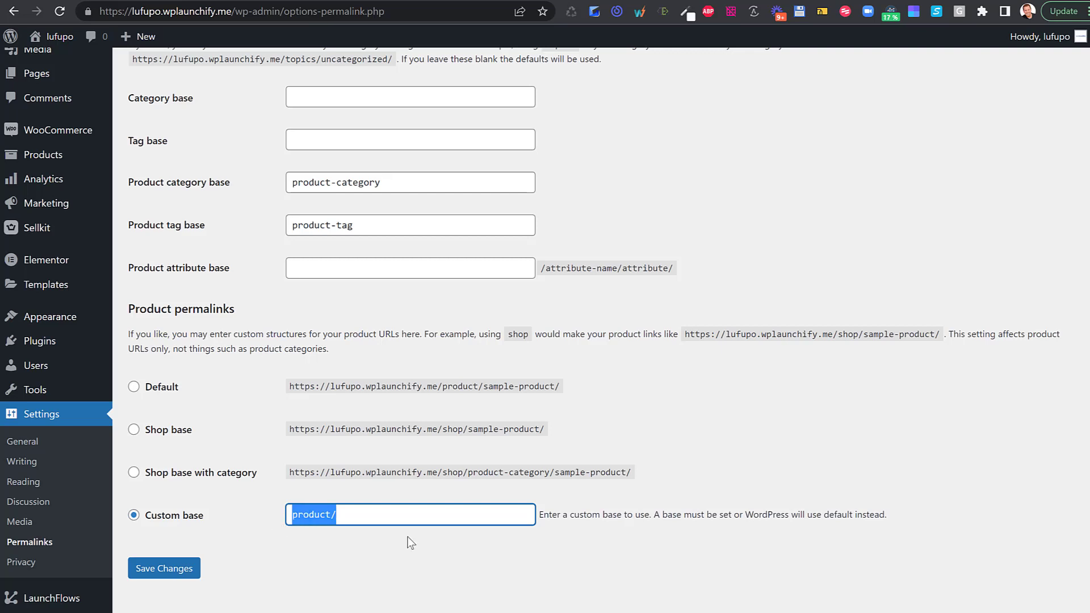
pyautogui.moveTo(600, 559)
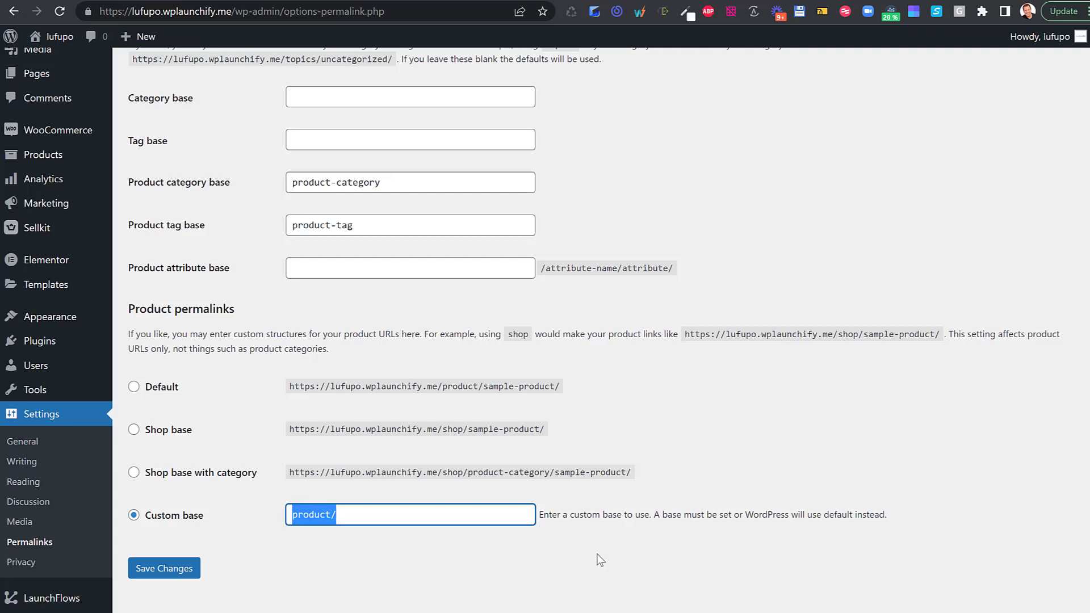